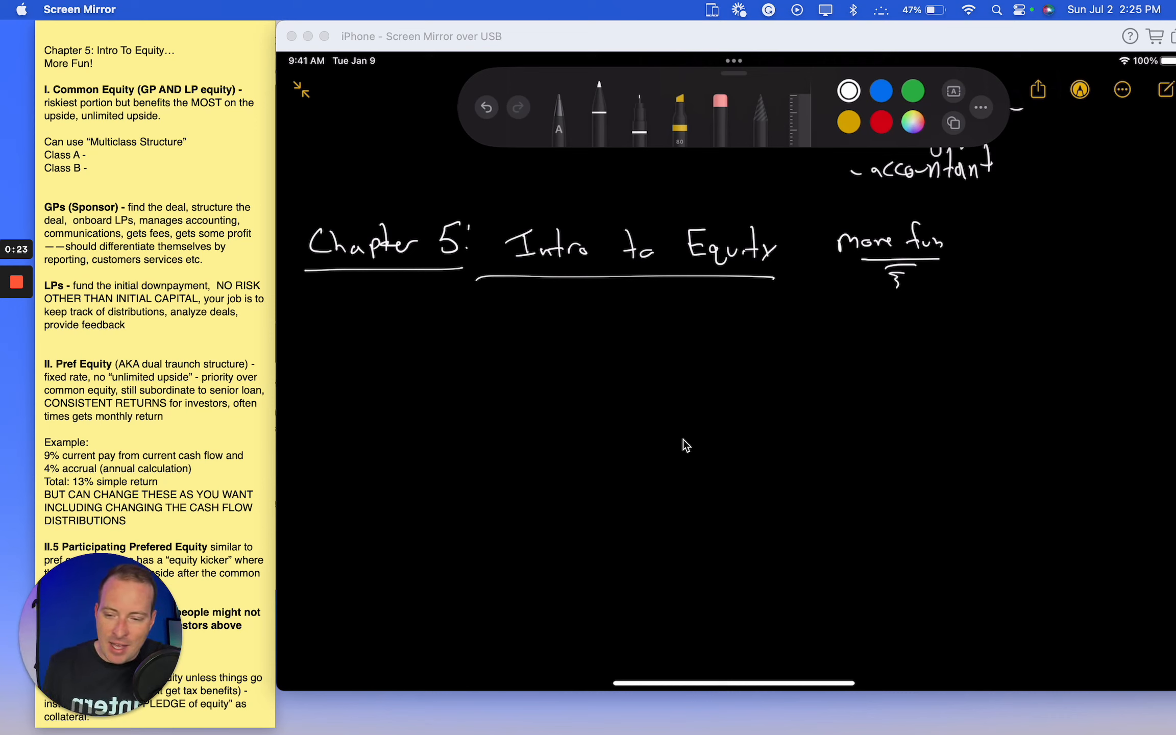
pyautogui.moveTo(196, 473)
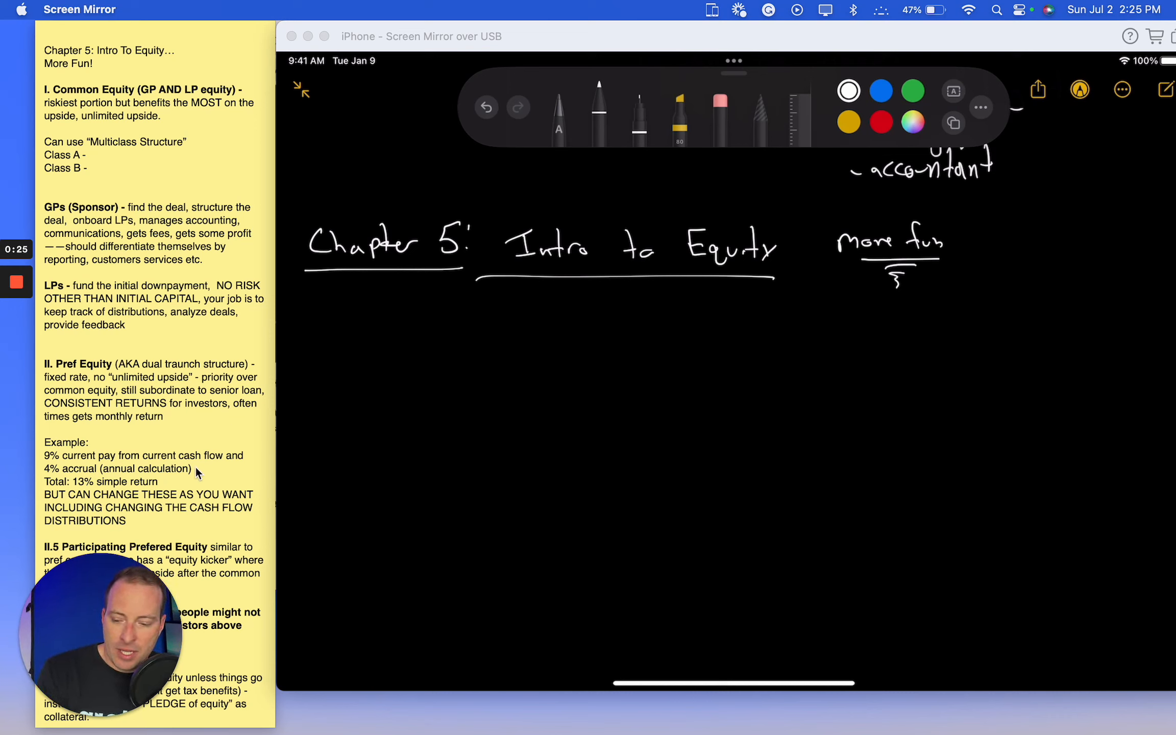
pyautogui.moveTo(143, 285)
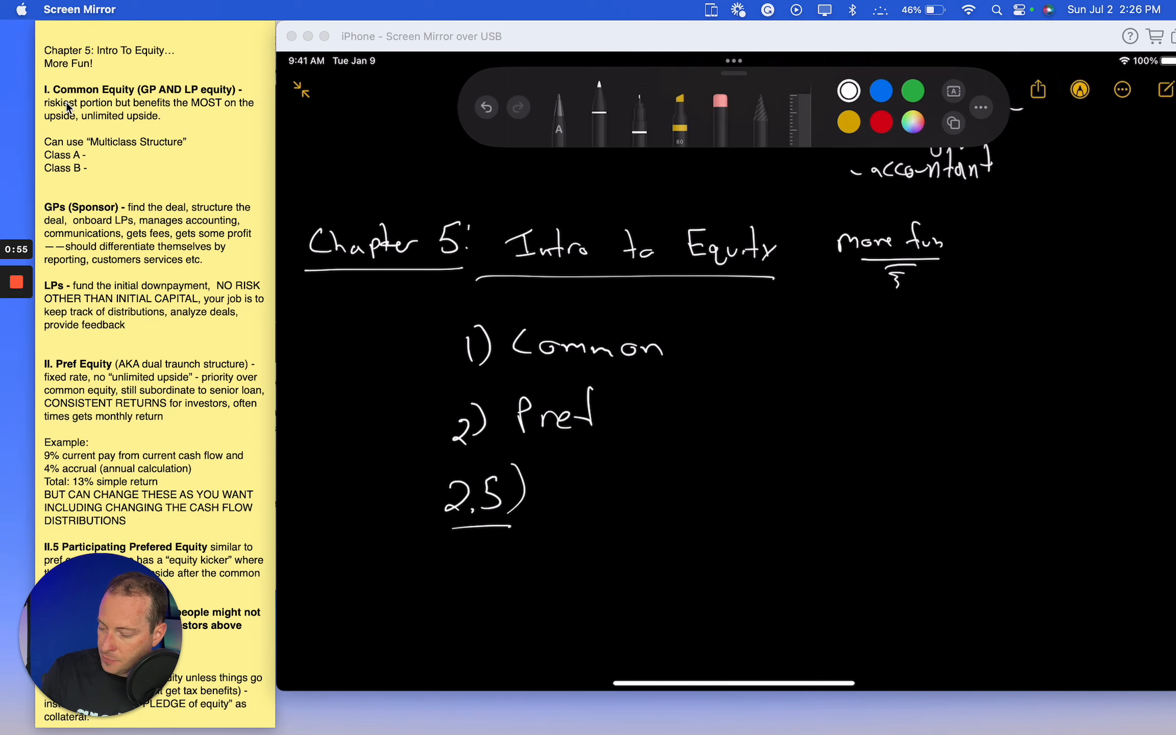
# Step: Handwrite 1) Common, 2) Pref, 2.5) Participation Pref, 3) mezzanine and the Bank/Pre/Common (LPs)/GP list
pyautogui.scroll(-3)
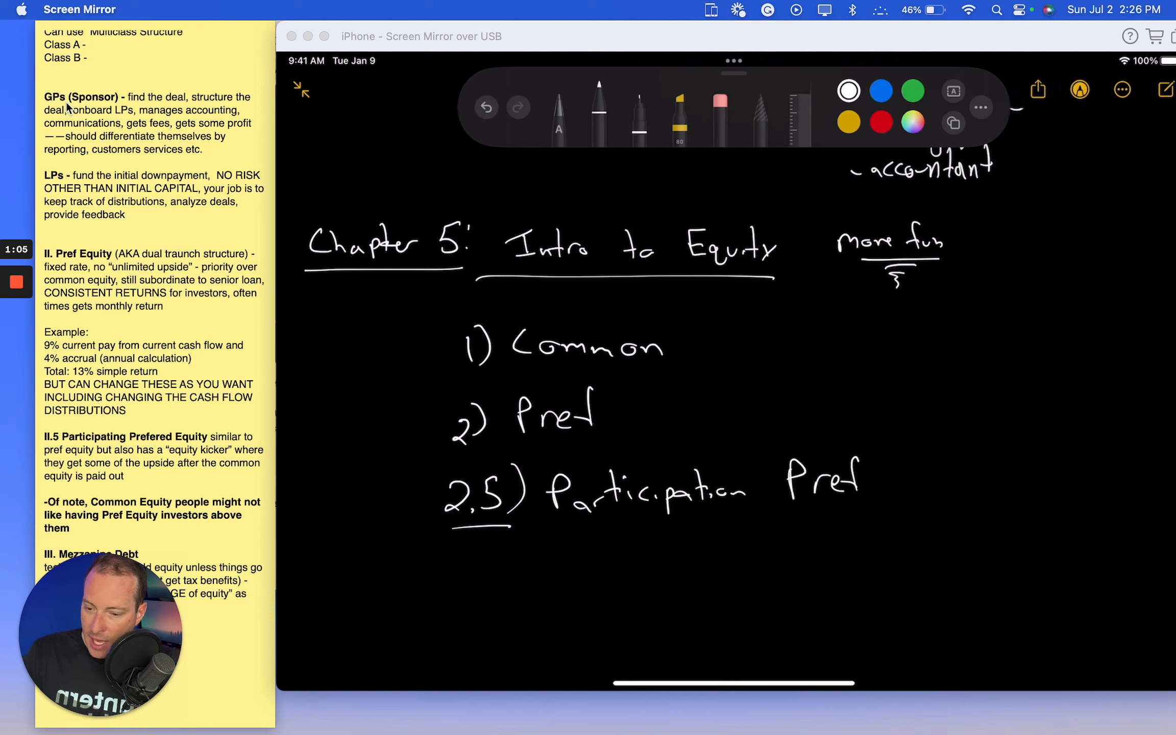
pyautogui.scroll(-3)
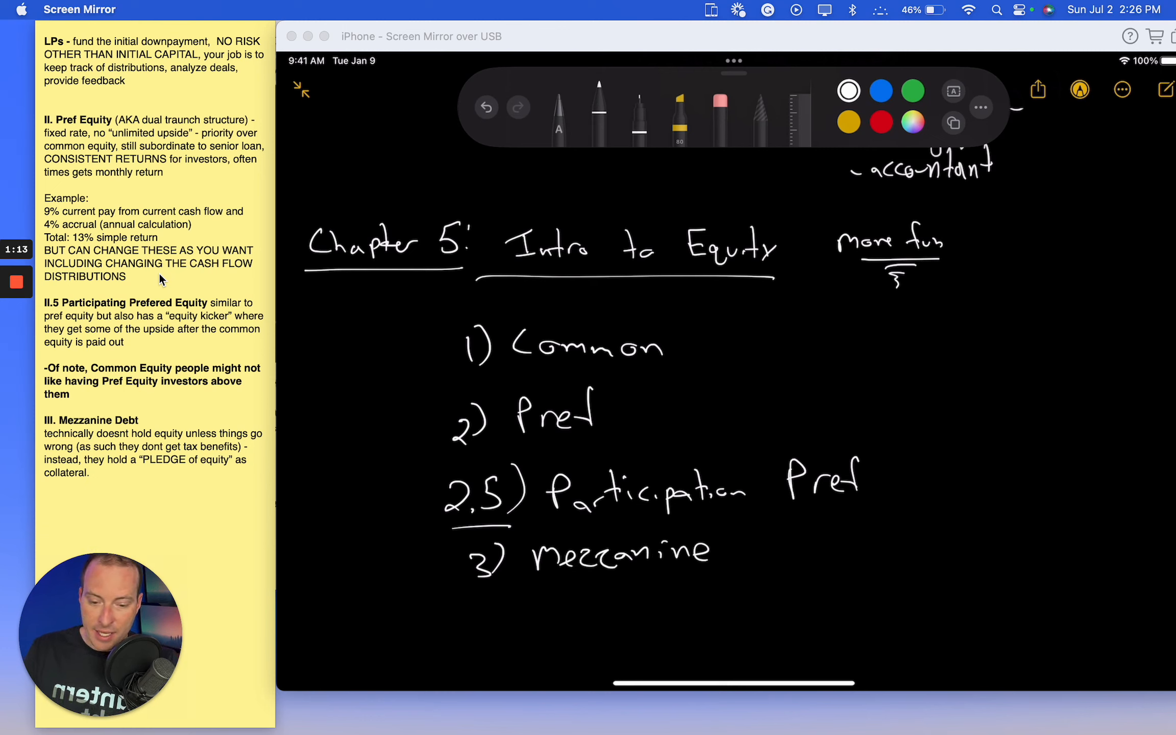
pyautogui.moveTo(95, 238)
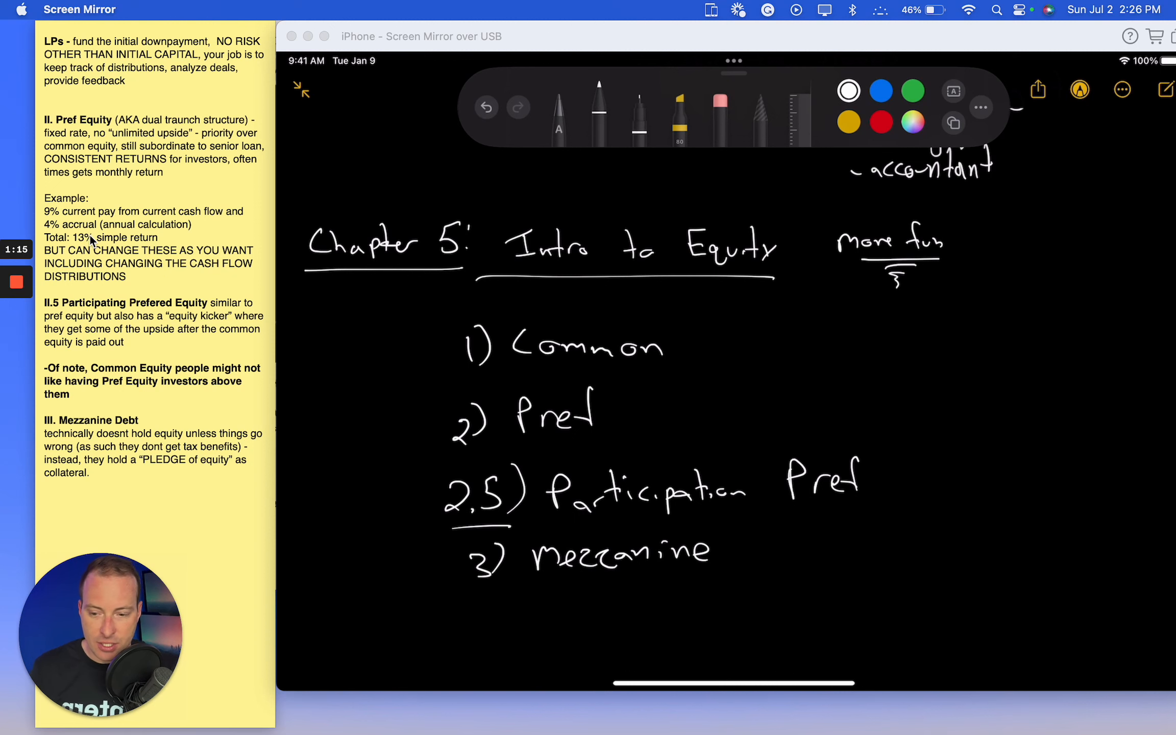
pyautogui.scroll(3)
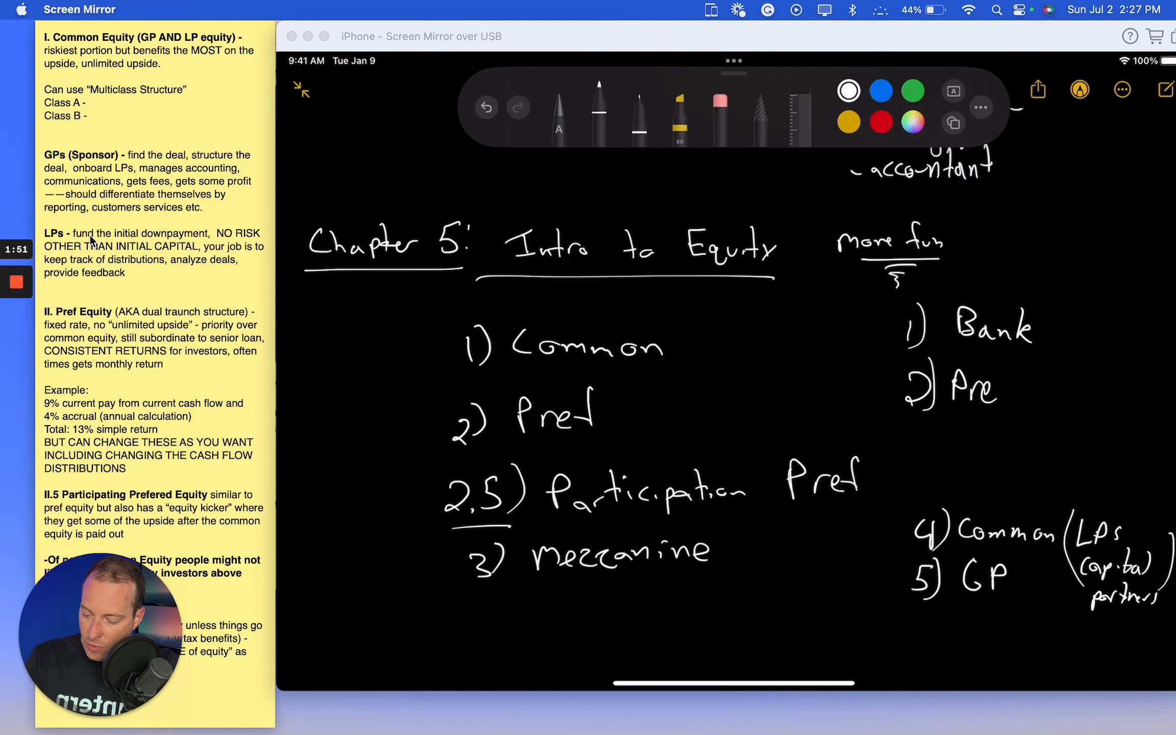
pyautogui.moveTo(1005, 383)
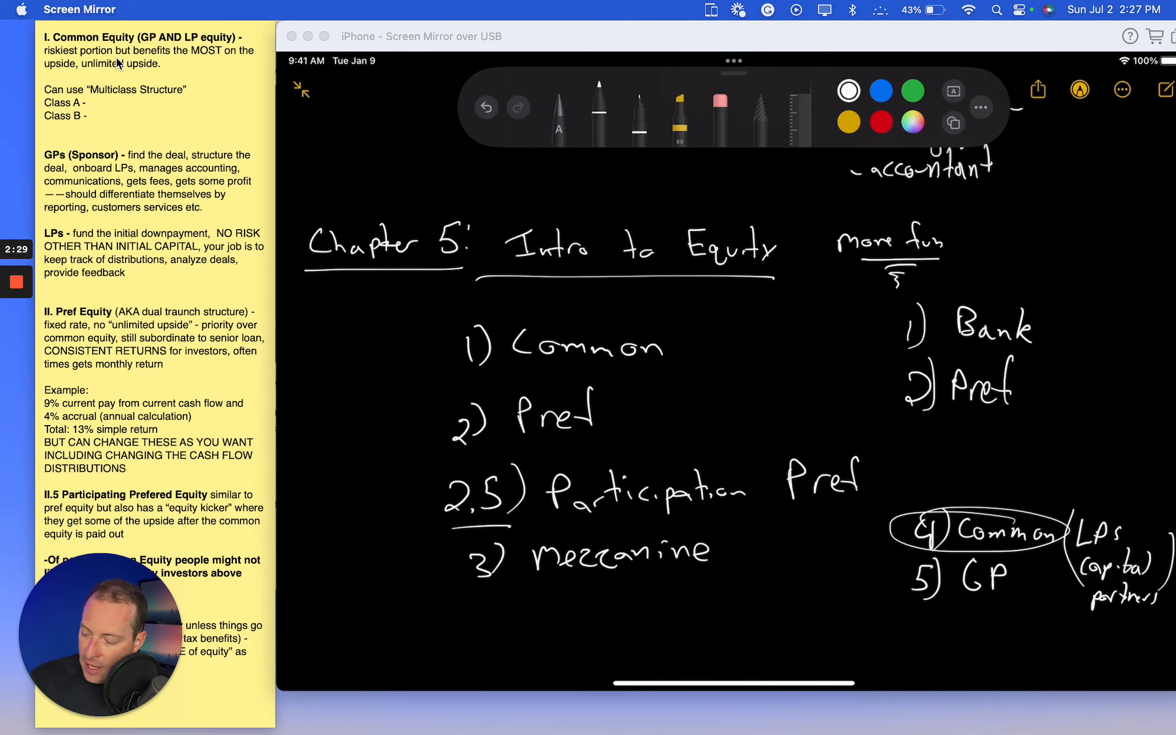
# Step: Circle '5) GP' and Pref, add 'LP – no risk Capital' and an '8k' bubble linked to the LPs
pyautogui.scroll(-3)
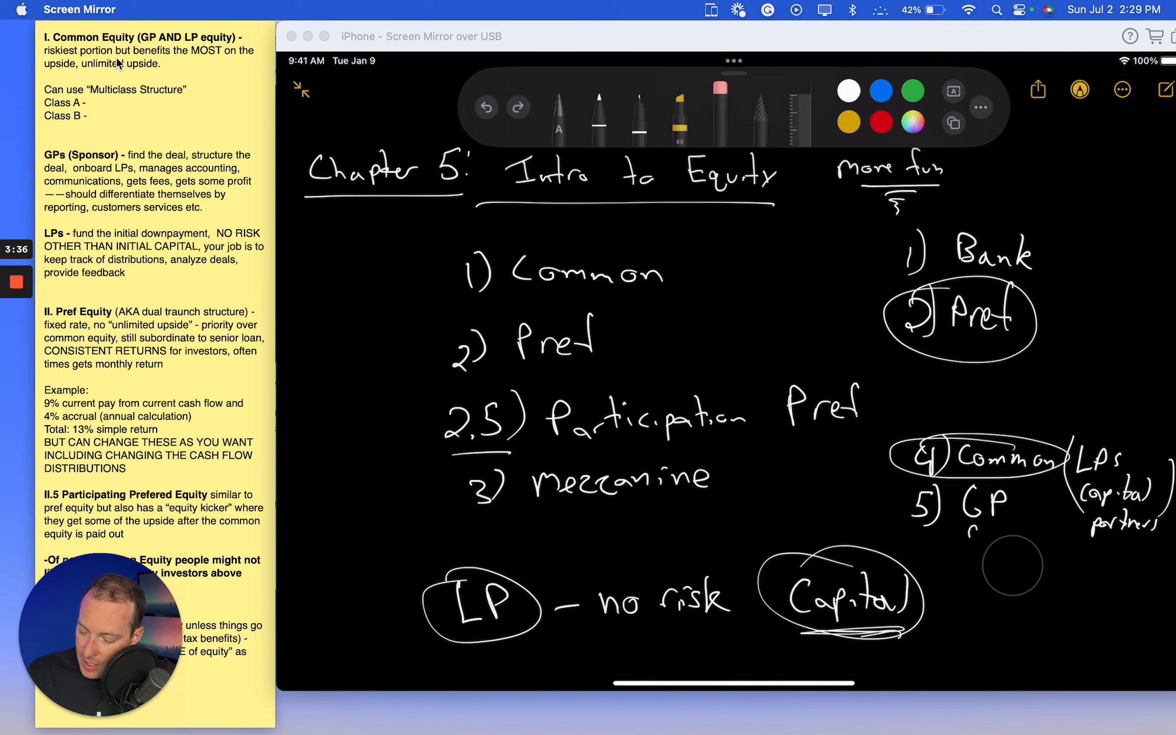
pyautogui.click(599, 105)
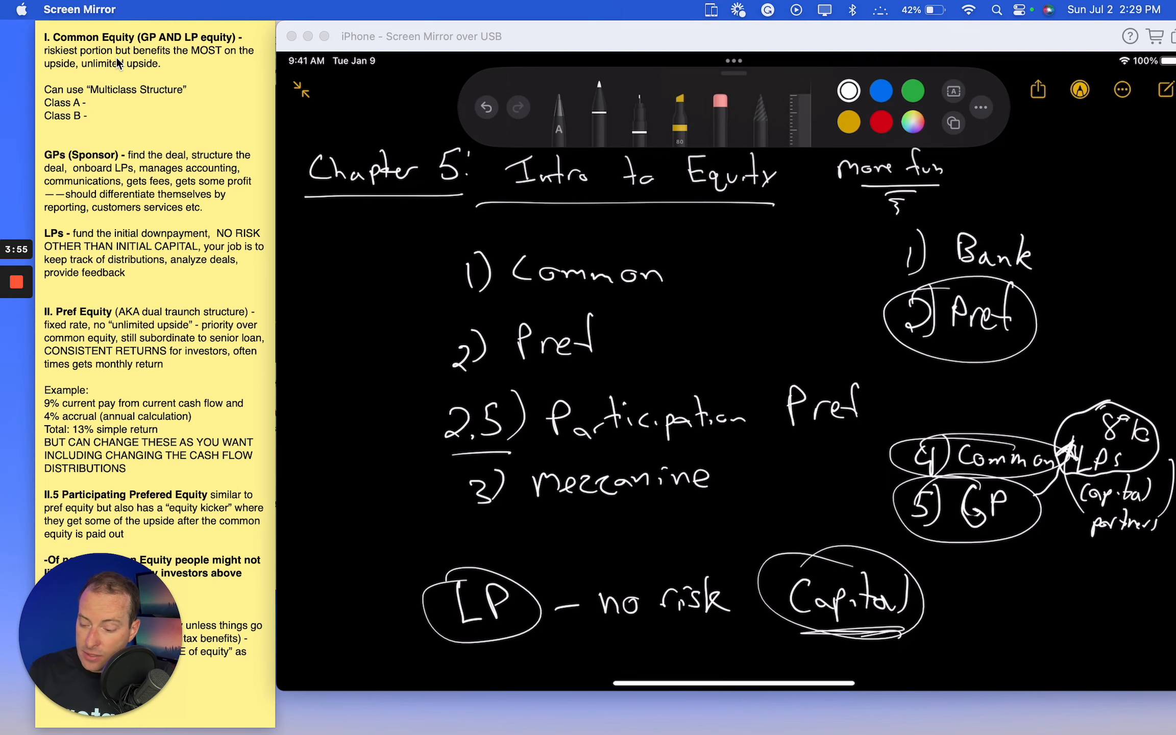
pyautogui.scroll(-3)
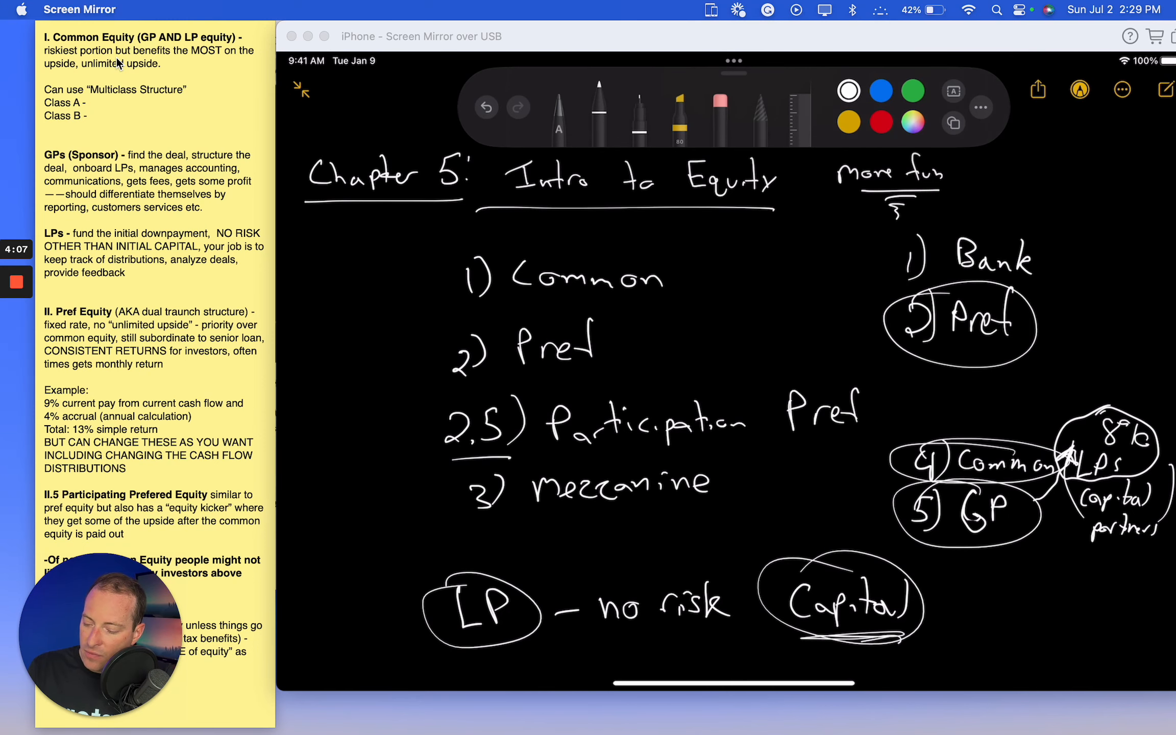
# Step: Handwrite '- vet deals', '- feedback', '- distribution' beneath the circled LP, re-circling Common and GP
pyautogui.scroll(-3)
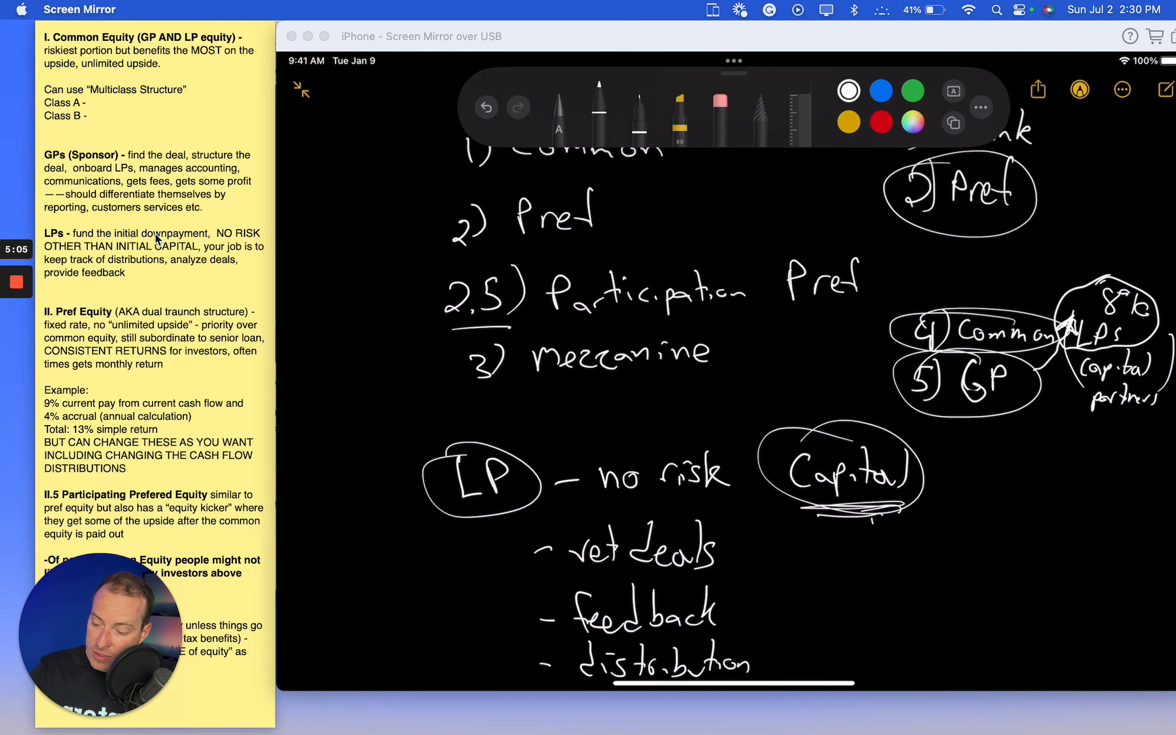
pyautogui.scroll(-3)
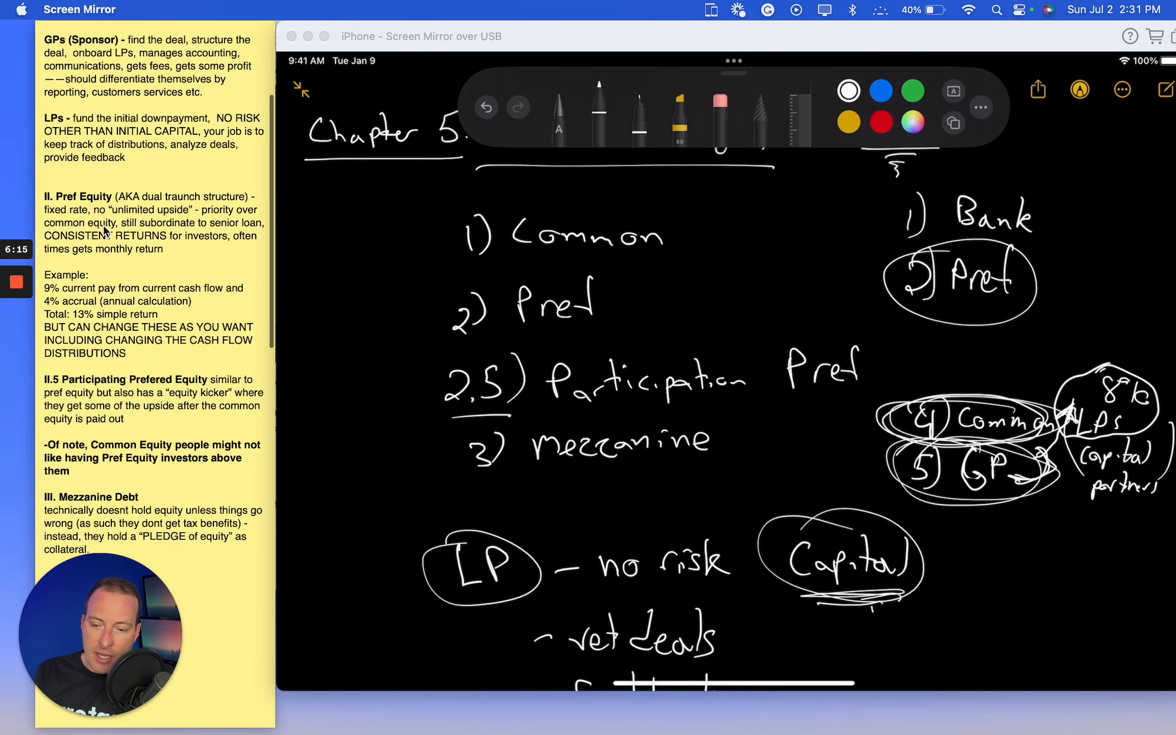
# Step: Handwrite circled GP with find/structure/underwrite, fees/pref, then Pref – Dual Tranche: 1) Bank 2) Pref
pyautogui.scroll(-3)
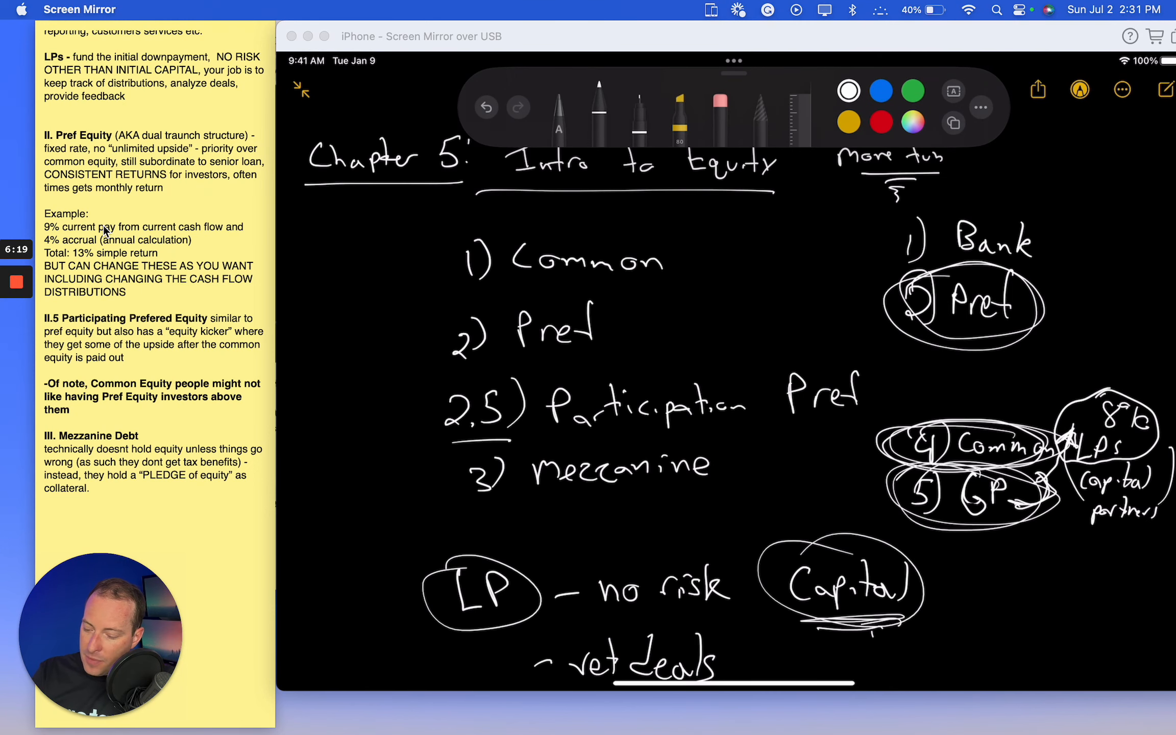
pyautogui.scroll(-3)
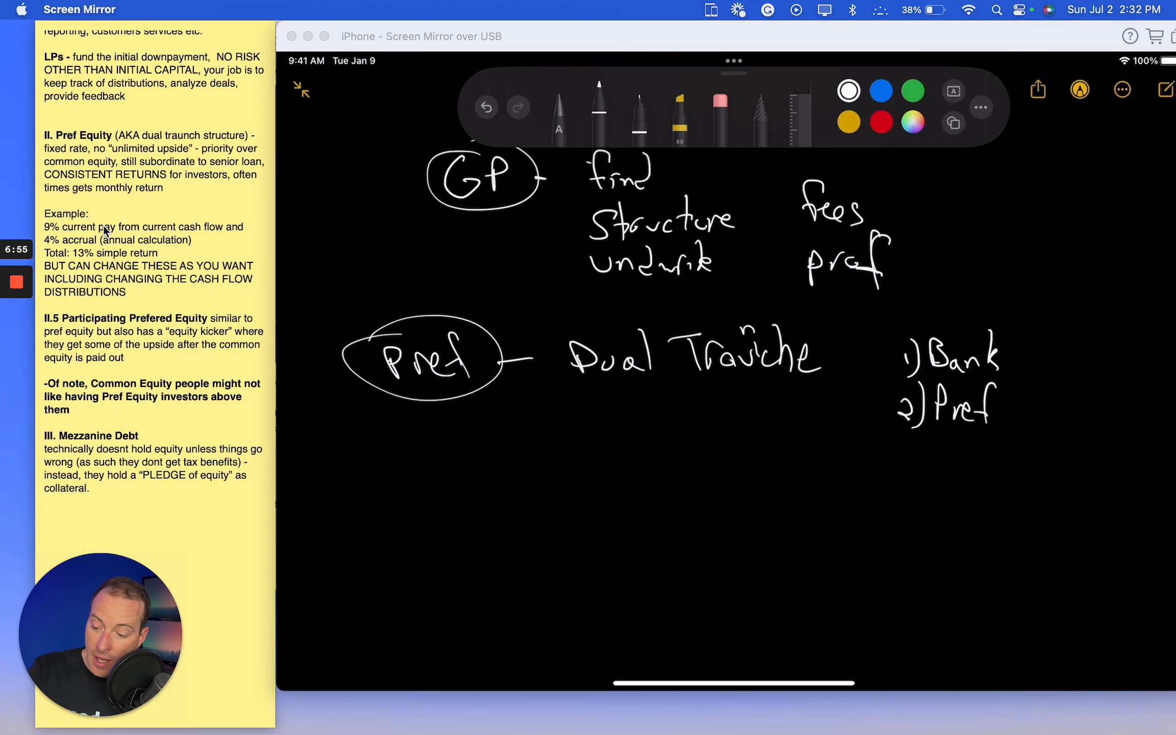
# Step: Write the LP/GP bullets, then a circled II.5 Participating Pref heading with 10% and 30% beside Bank/Pref
pyautogui.scroll(-3)
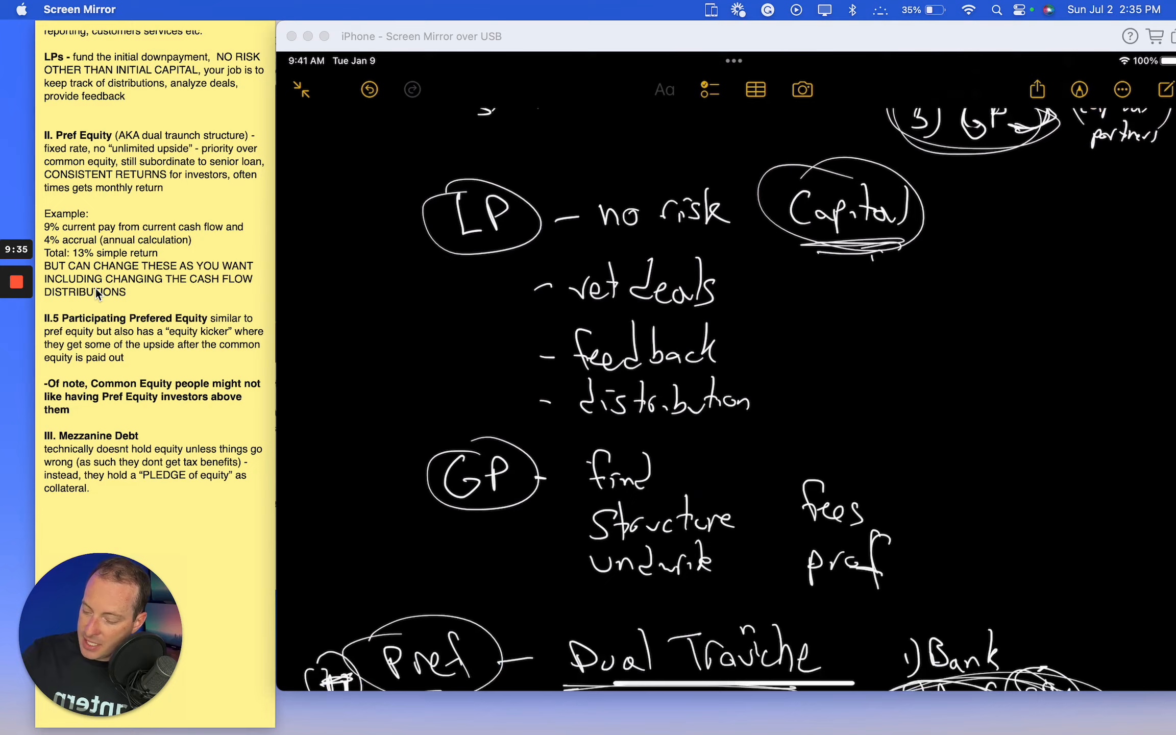
pyautogui.scroll(-3)
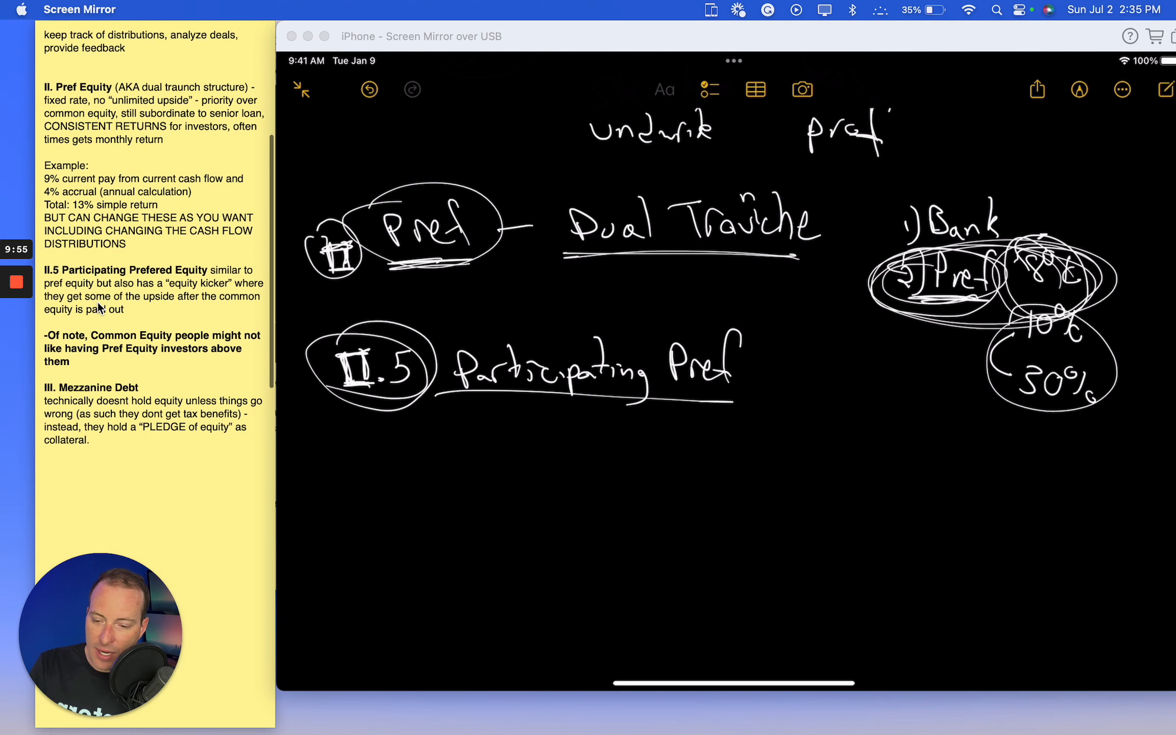
# Step: Handwrite the Bank / Pref 8% / Part Pref / Common LPs–GP example and a circled III Mezzanine Debt heading
pyautogui.scroll(3)
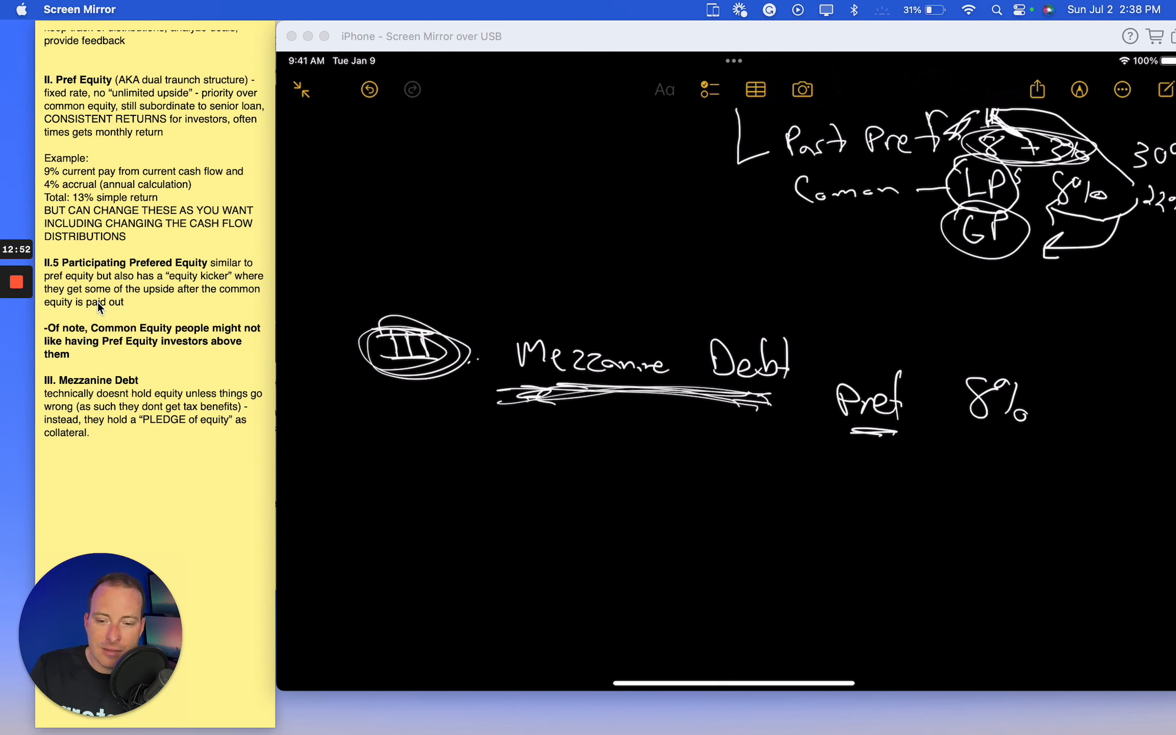
pyautogui.scroll(3)
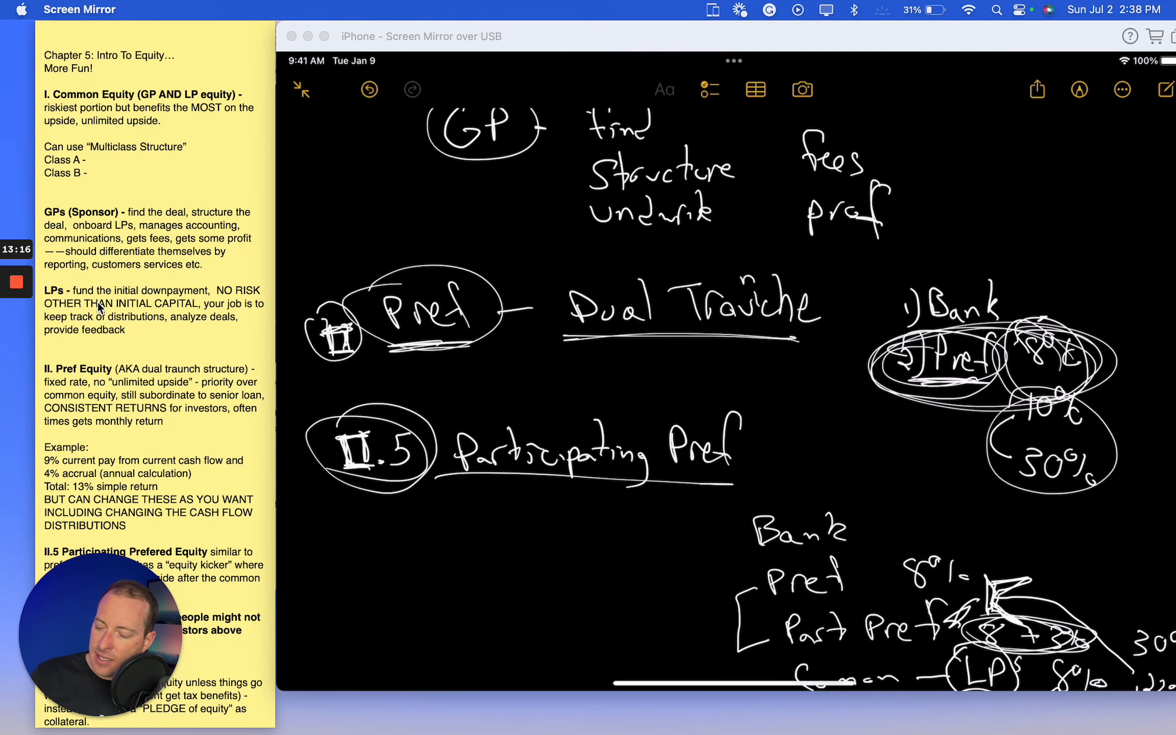
pyautogui.scroll(-3)
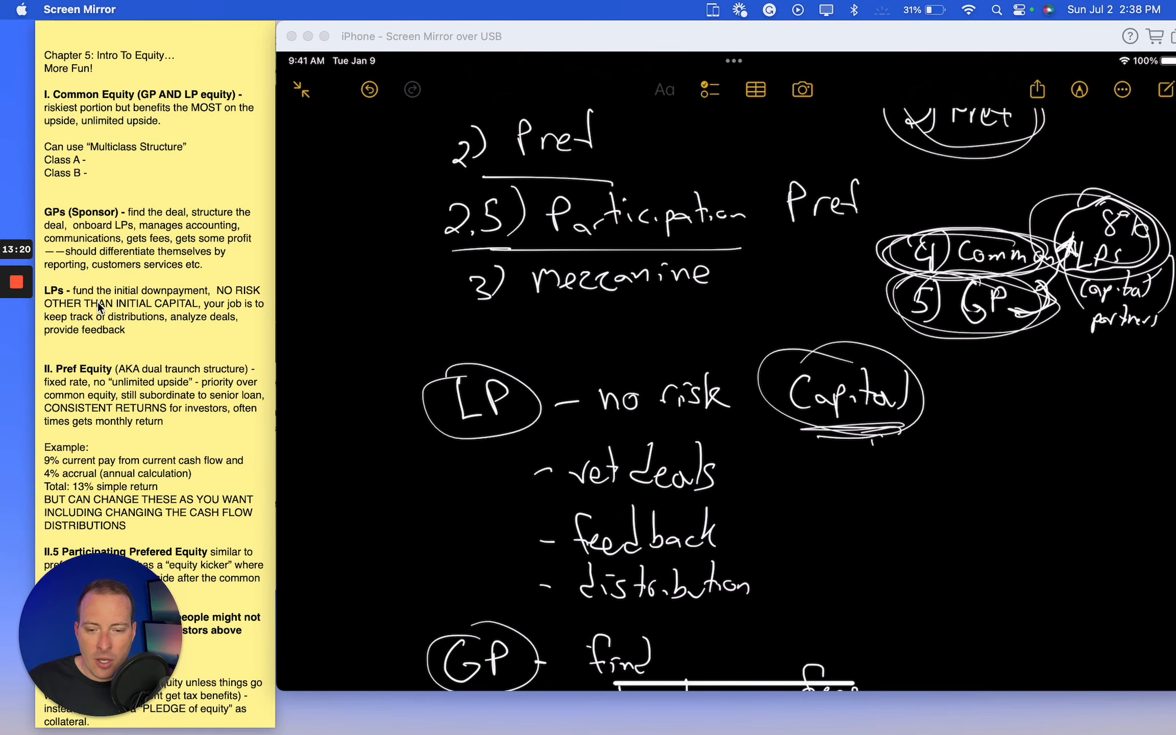
# Step: Handwrite Common branching to Class A and Class B with $1M, $50k and 7% below Mezzanine Debt
pyautogui.scroll(-3)
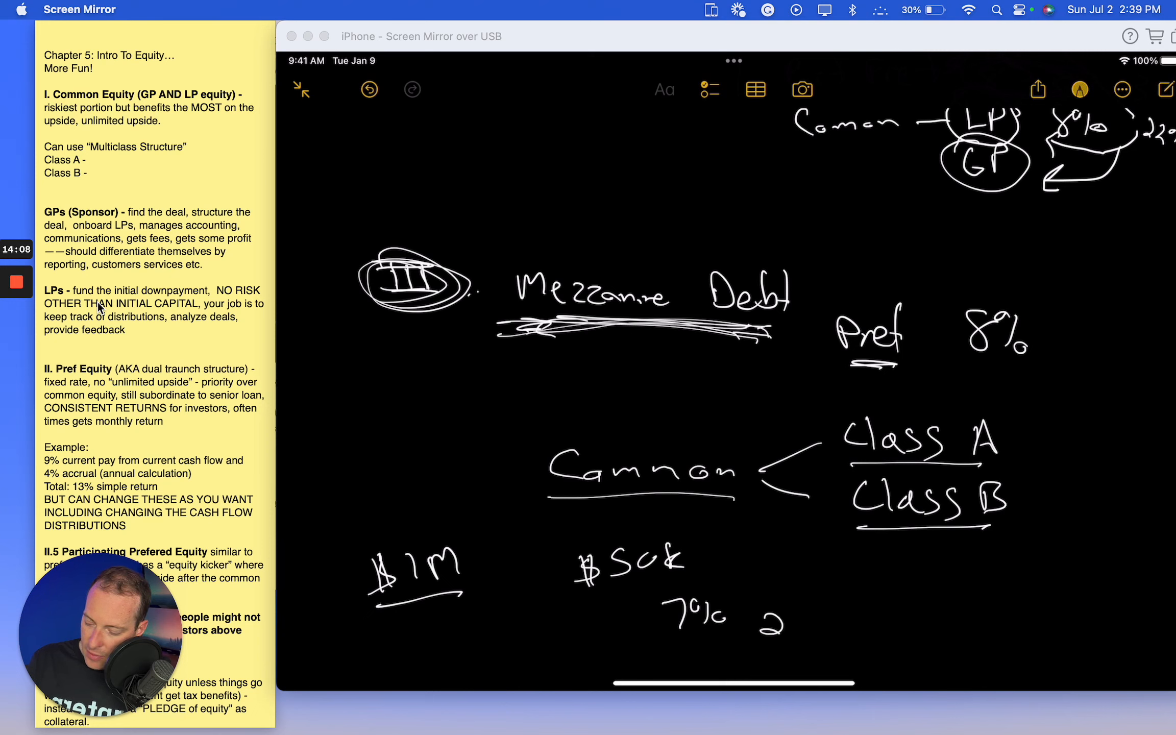
pyautogui.moveTo(788, 627)
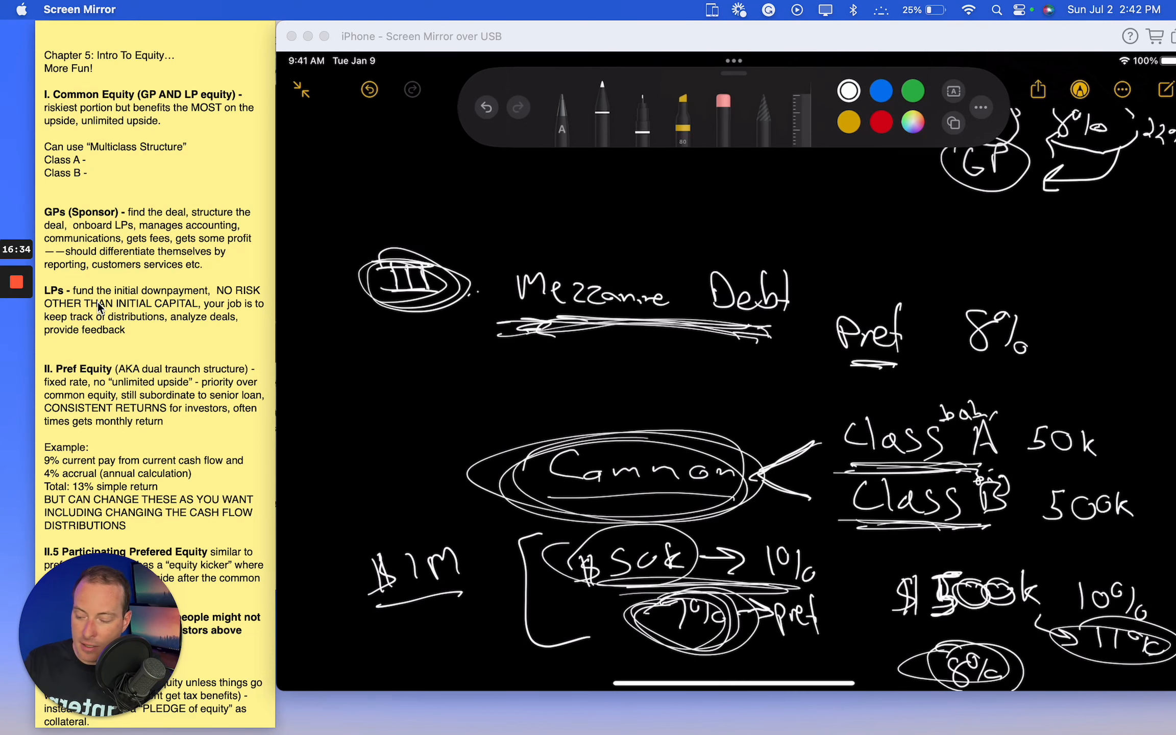
# Step: Write the $1M example with $50k → 10% pref and $500k 10%, then review the capital stack above
pyautogui.scroll(-3)
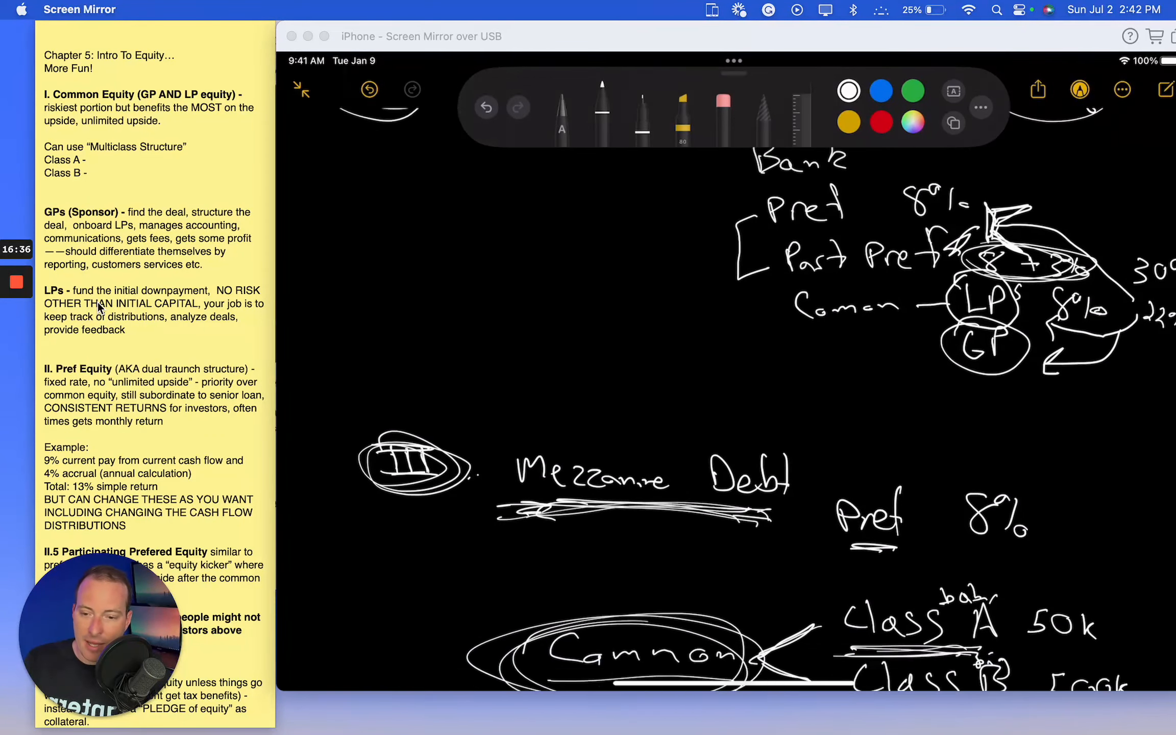